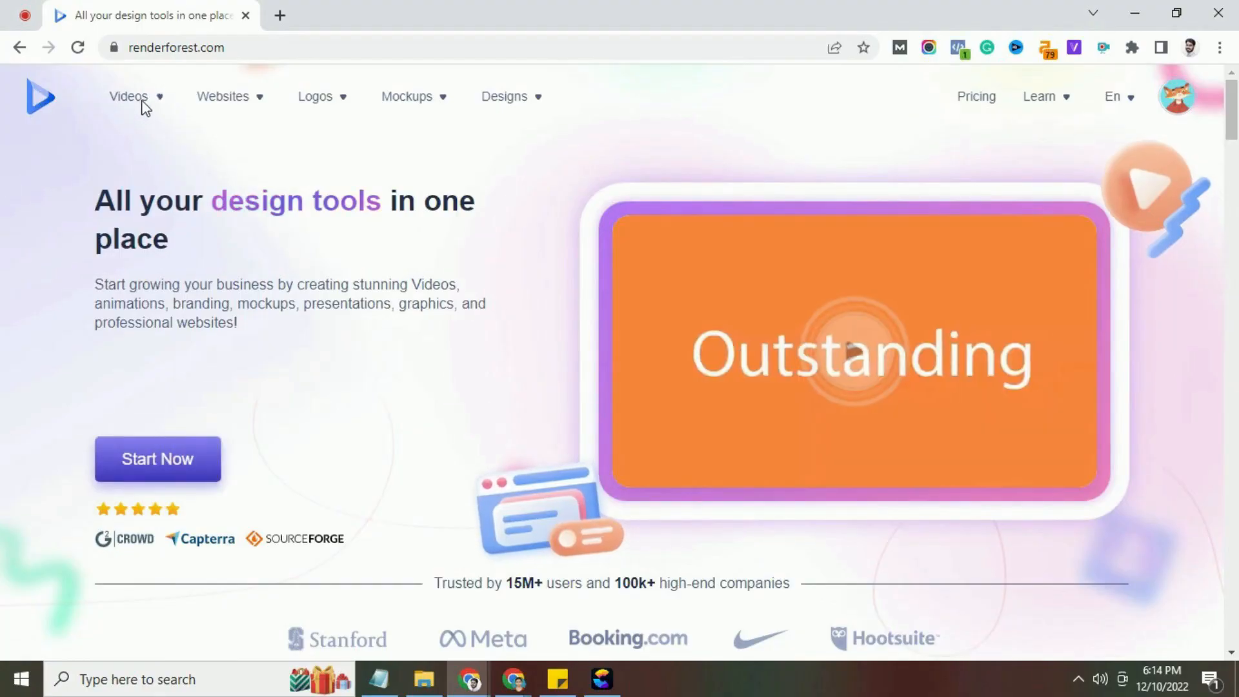
- Show Renderforest's video templates catalogue filtered to All, listing templates and presets together
click(132, 97)
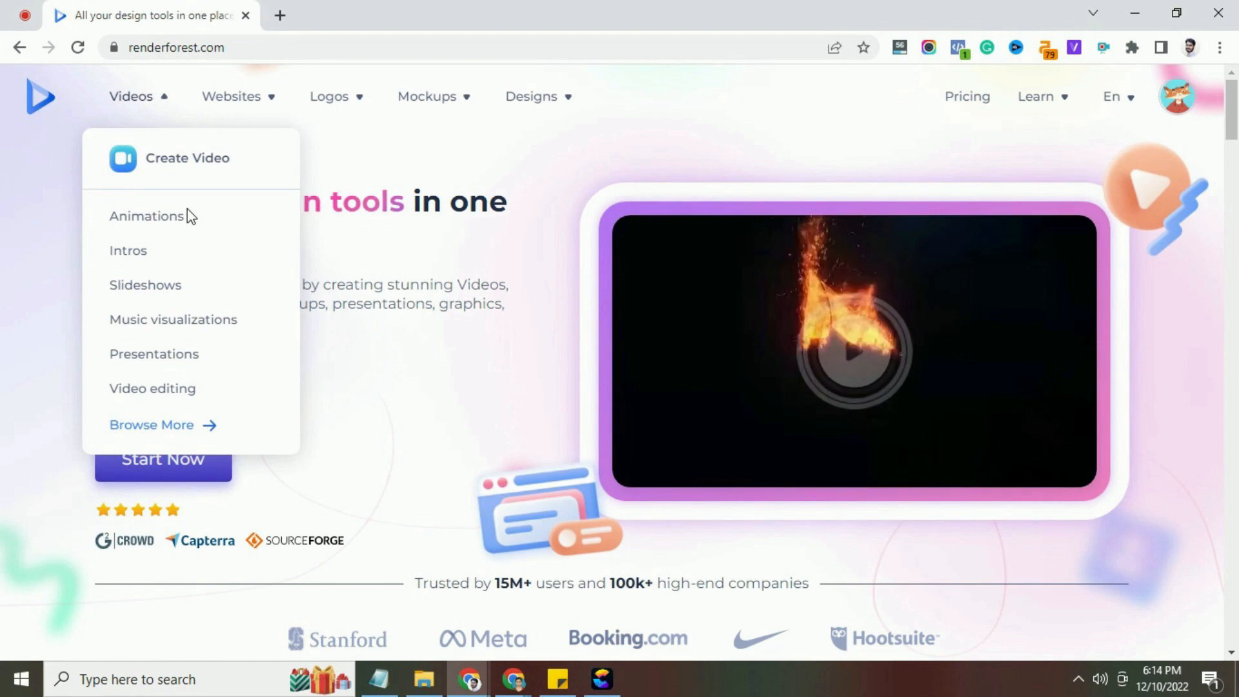
click(147, 215)
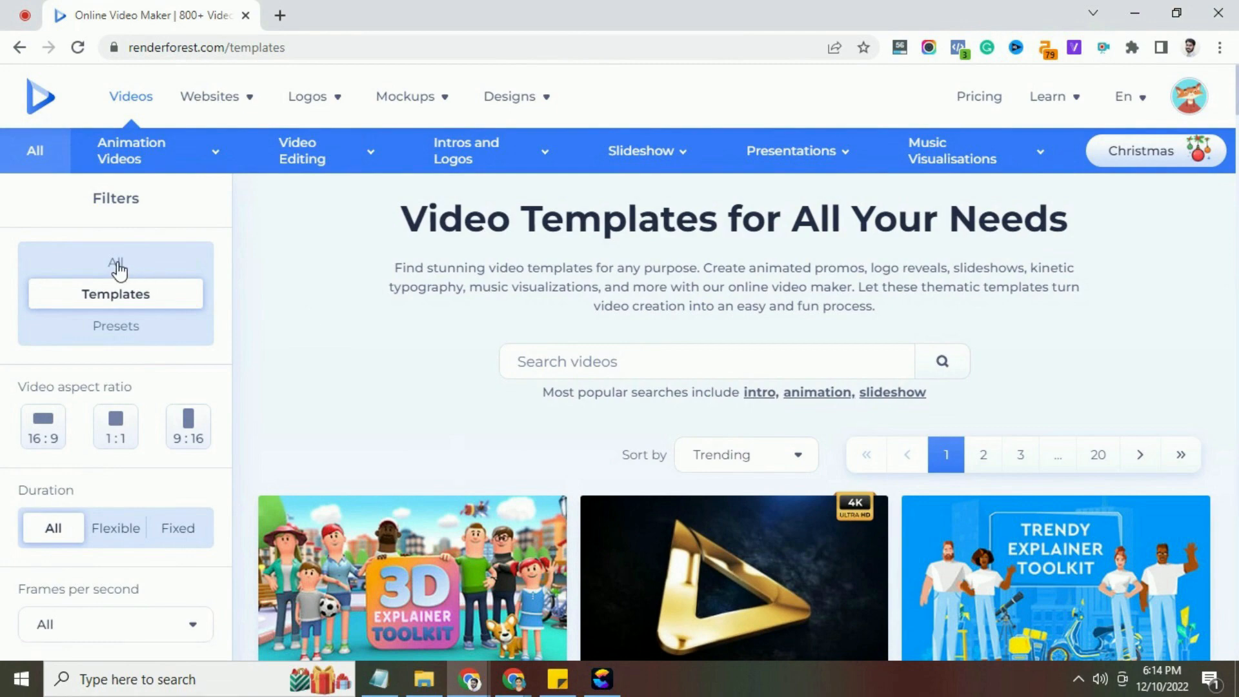
click(115, 262)
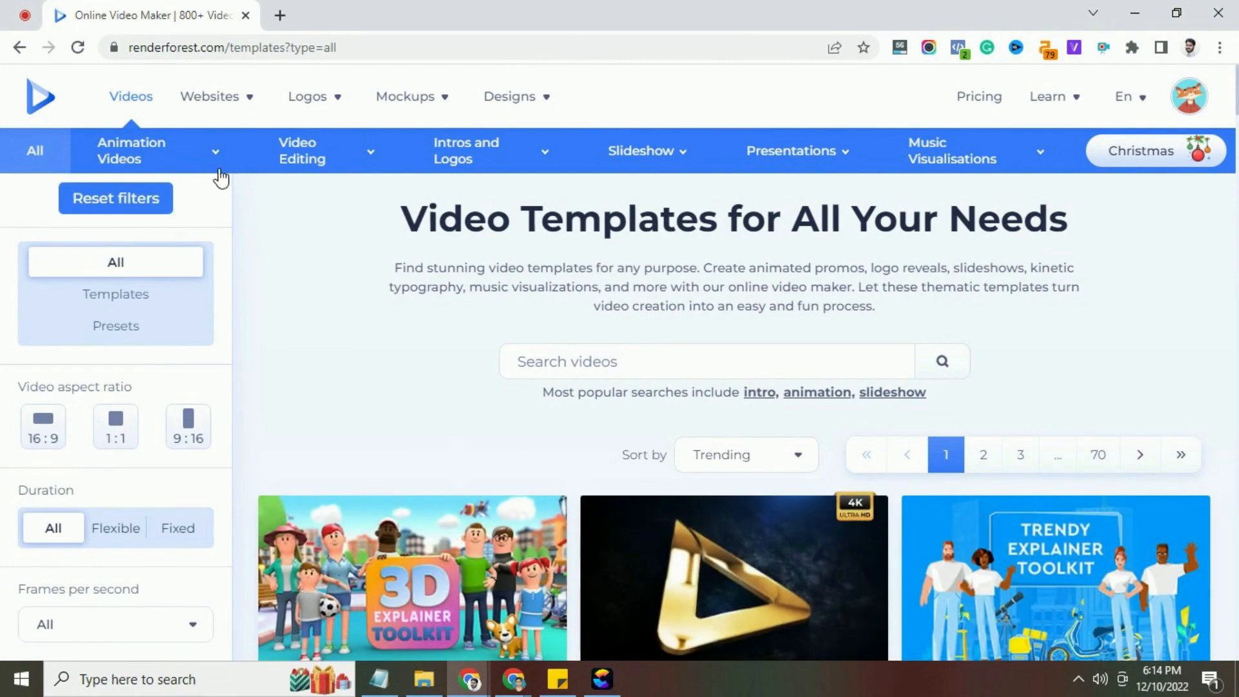
- Browse the Christmas animation templates such as Cardboard City Xmas Intro and Jolly Christmas Slideshow
click(131, 151)
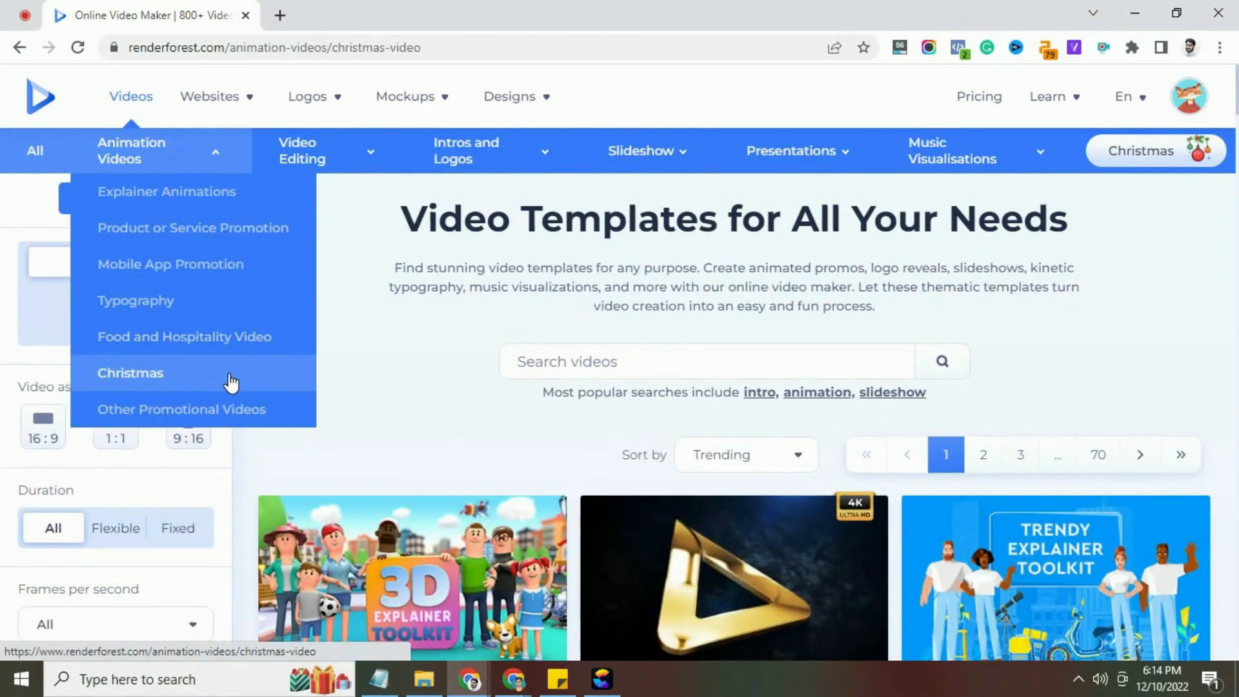
scroll(down, 3)
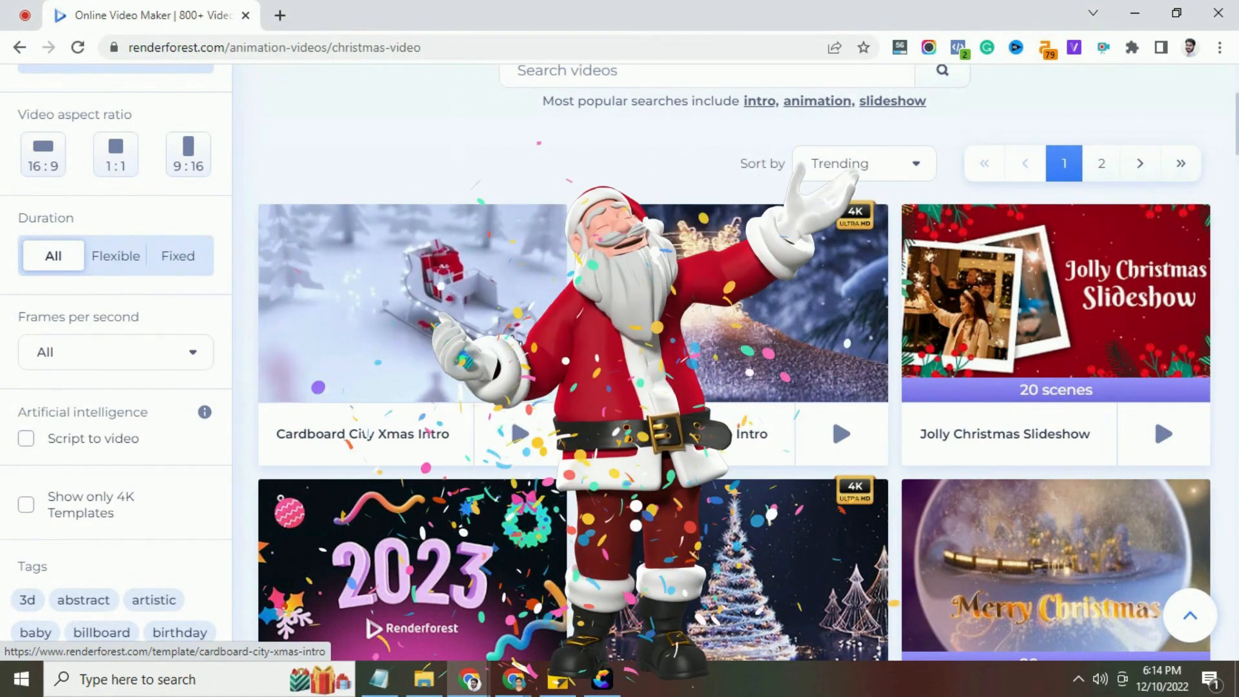
mouse_move(721, 347)
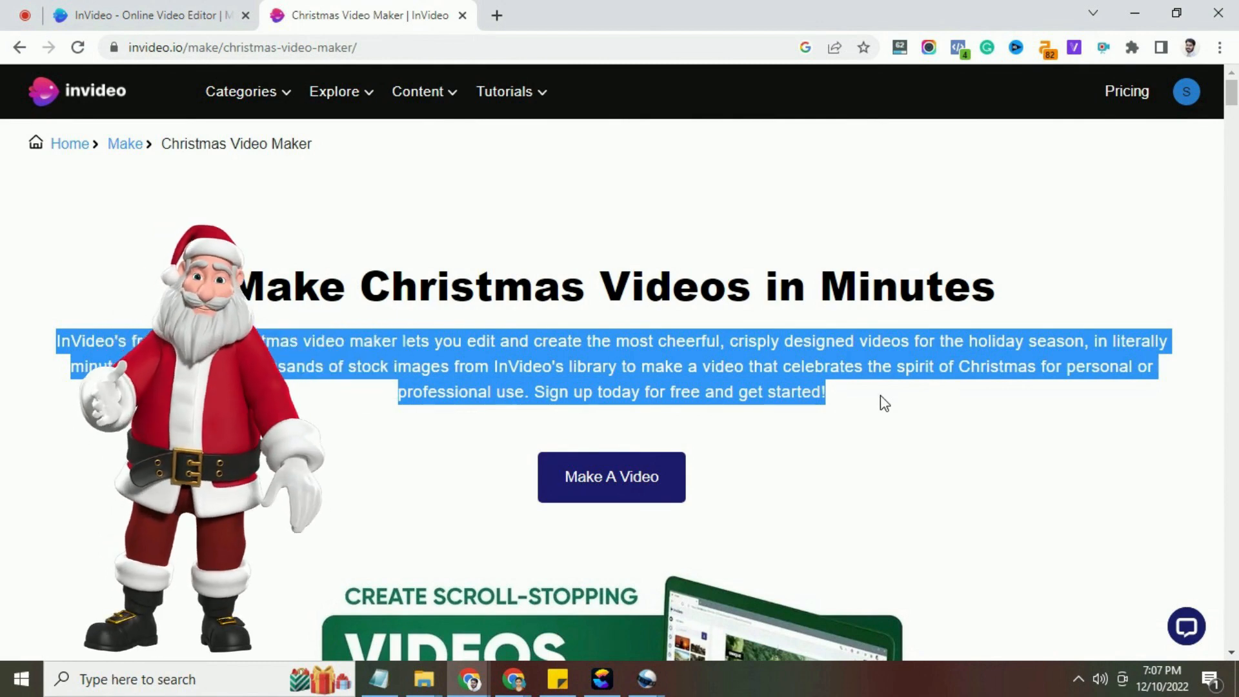
- Search InVideo's template library for 'christmas templates video'
click(142, 15)
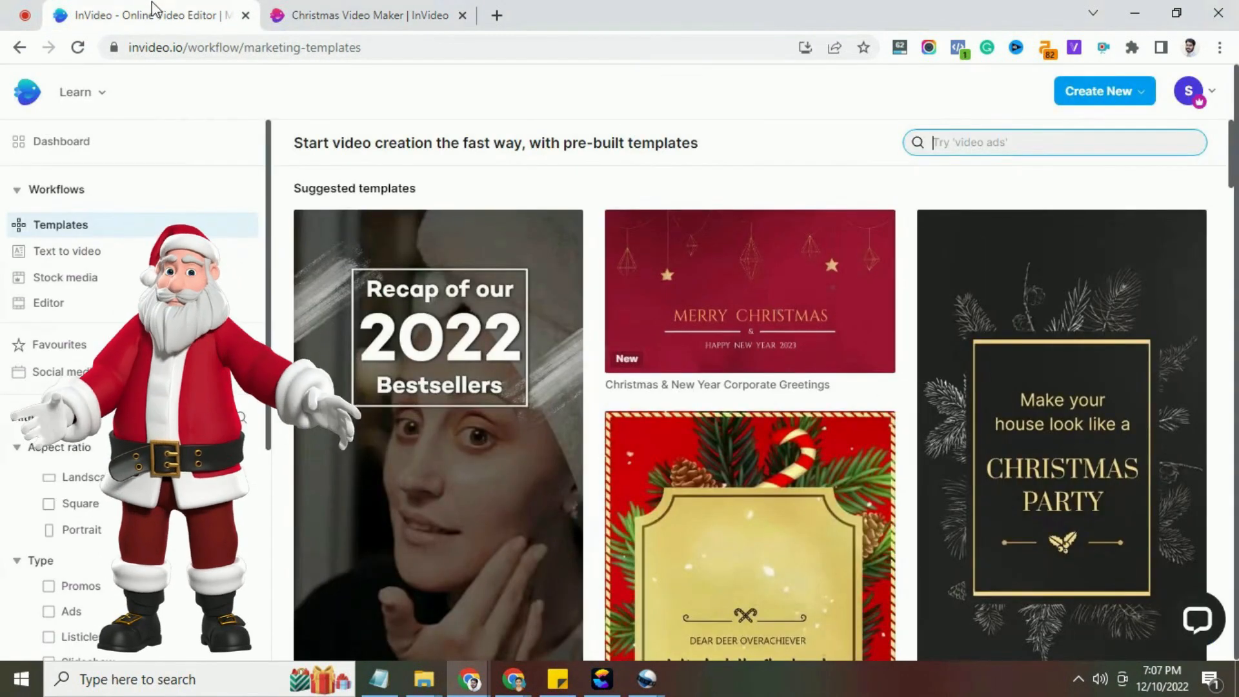
text(chi)
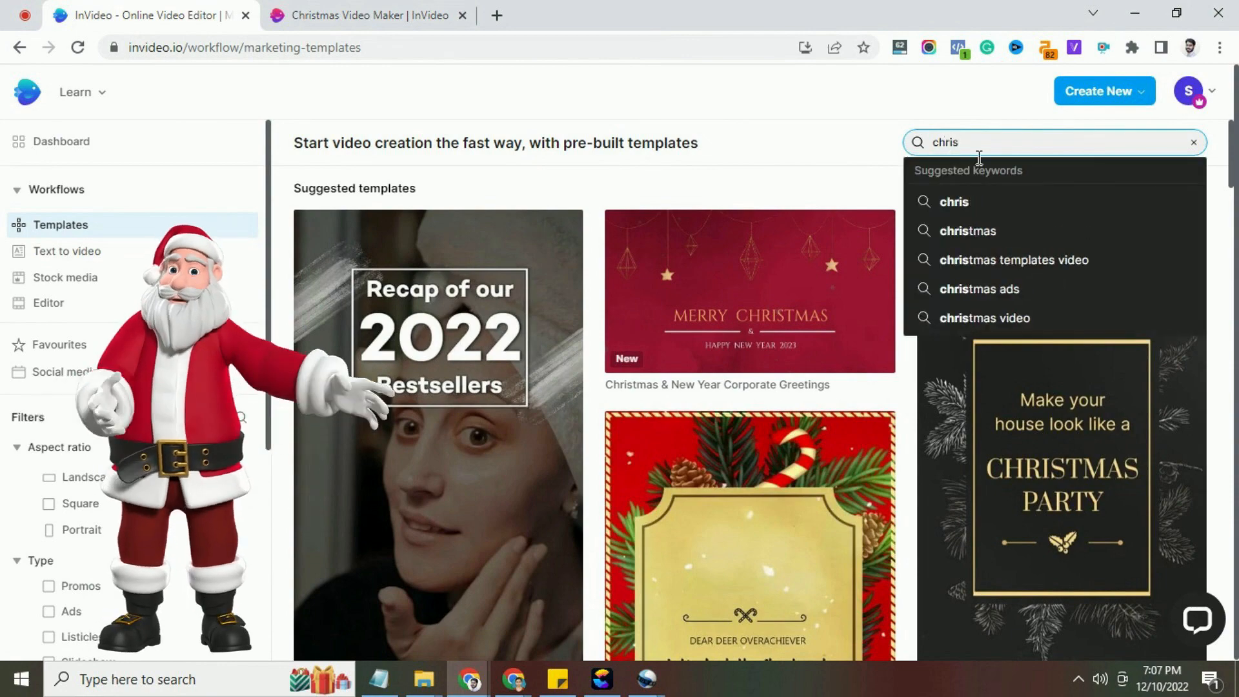
click(1014, 259)
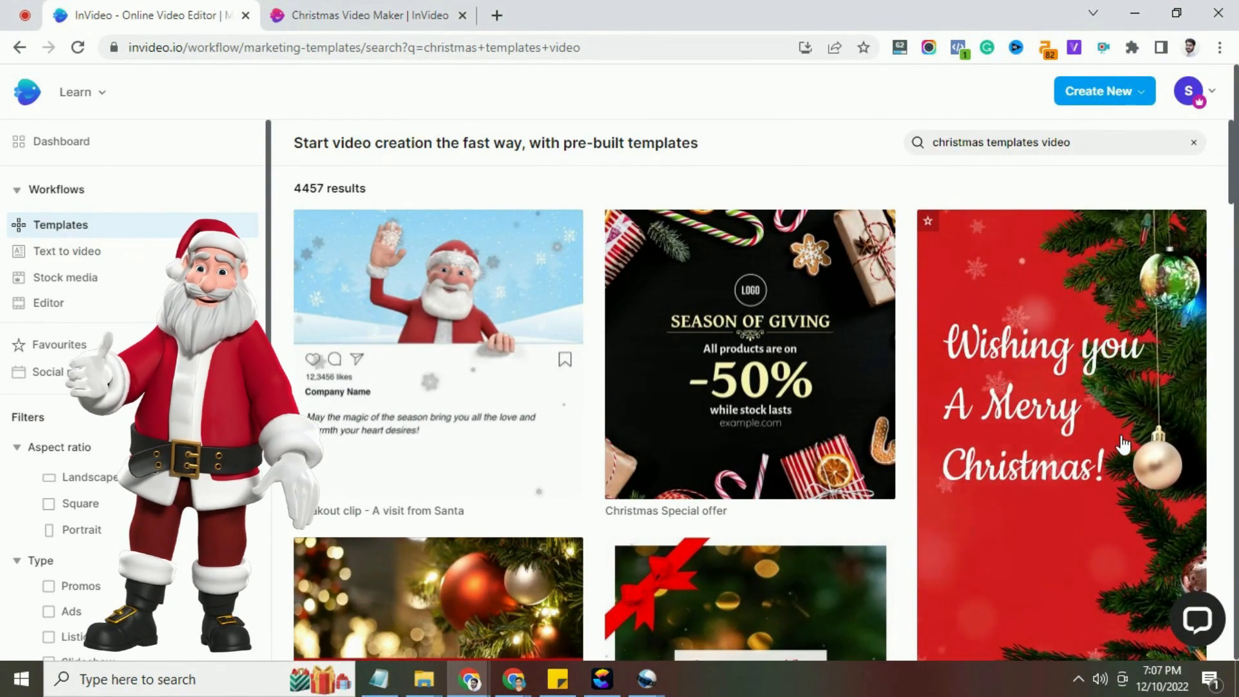
- Browse the 4457 results and preview the Christmas Celebration Party invite template
scroll(down, 3)
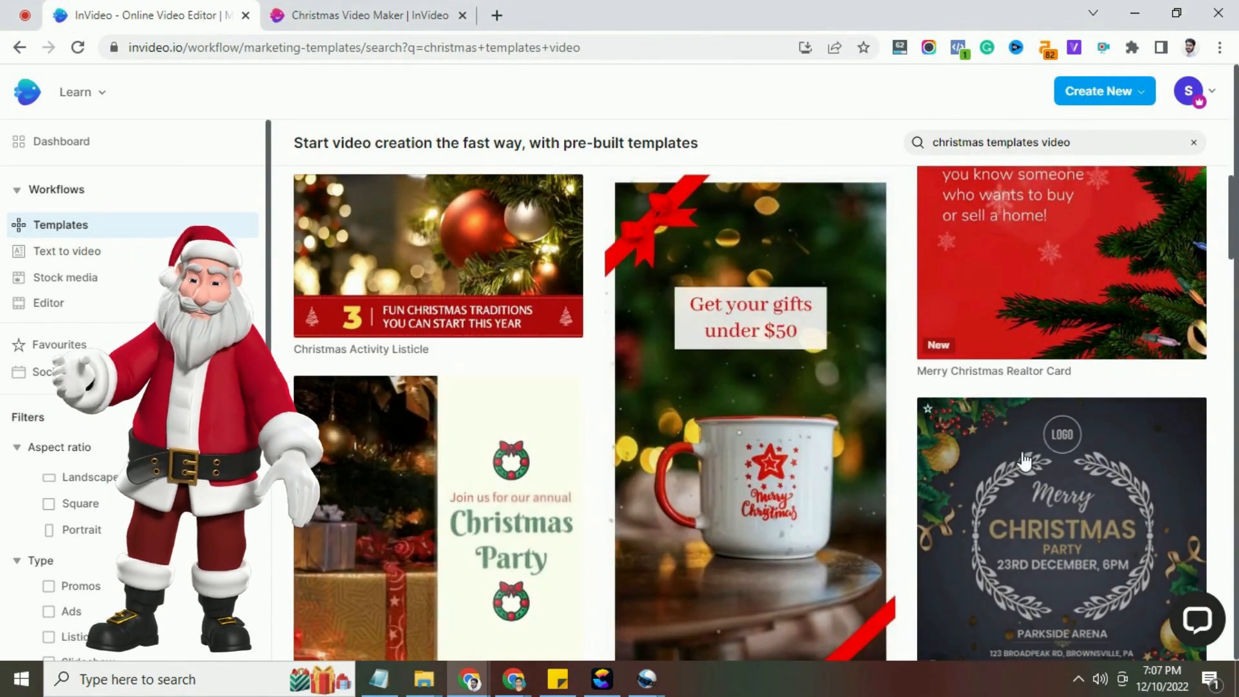
scroll(down, 3)
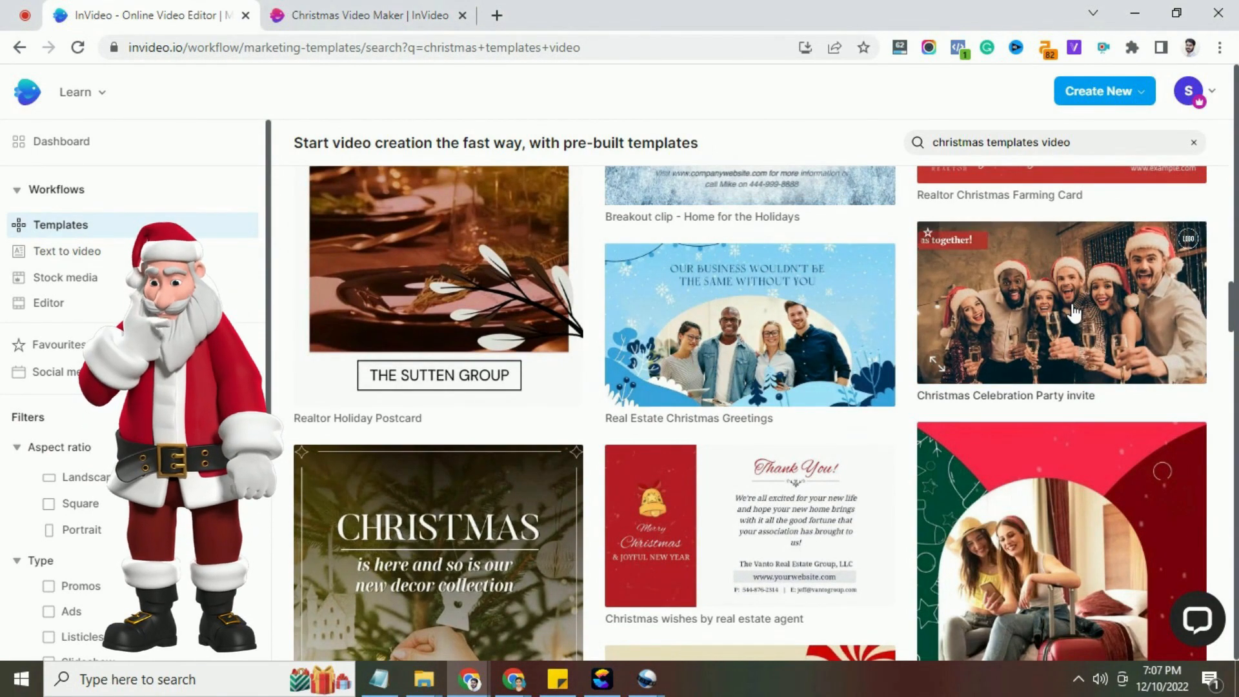
click(1061, 302)
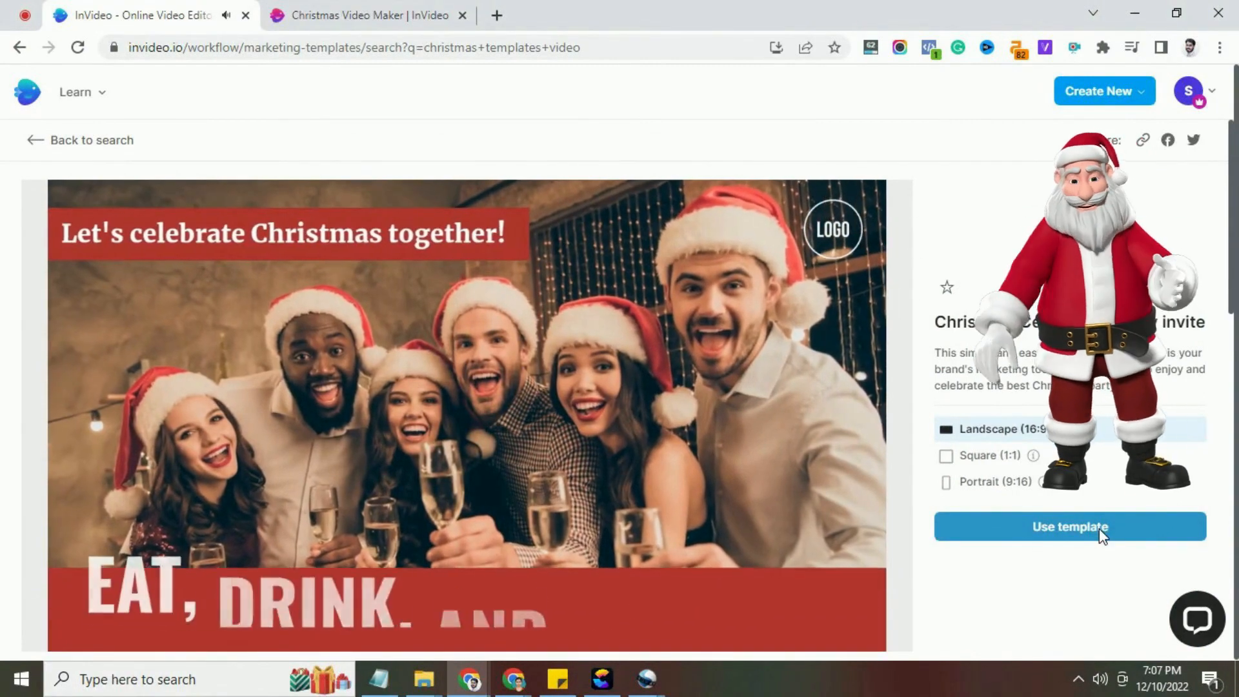
- Start a project from the Christmas party invite template and show the music library
click(1069, 526)
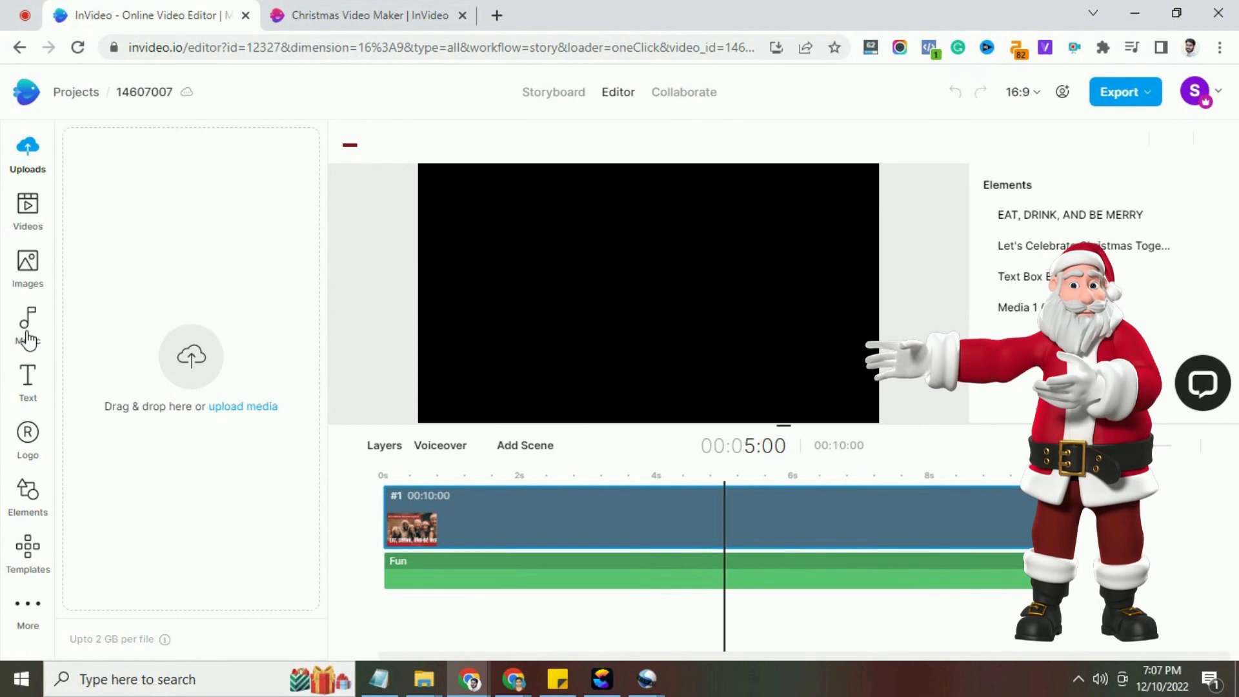
click(27, 324)
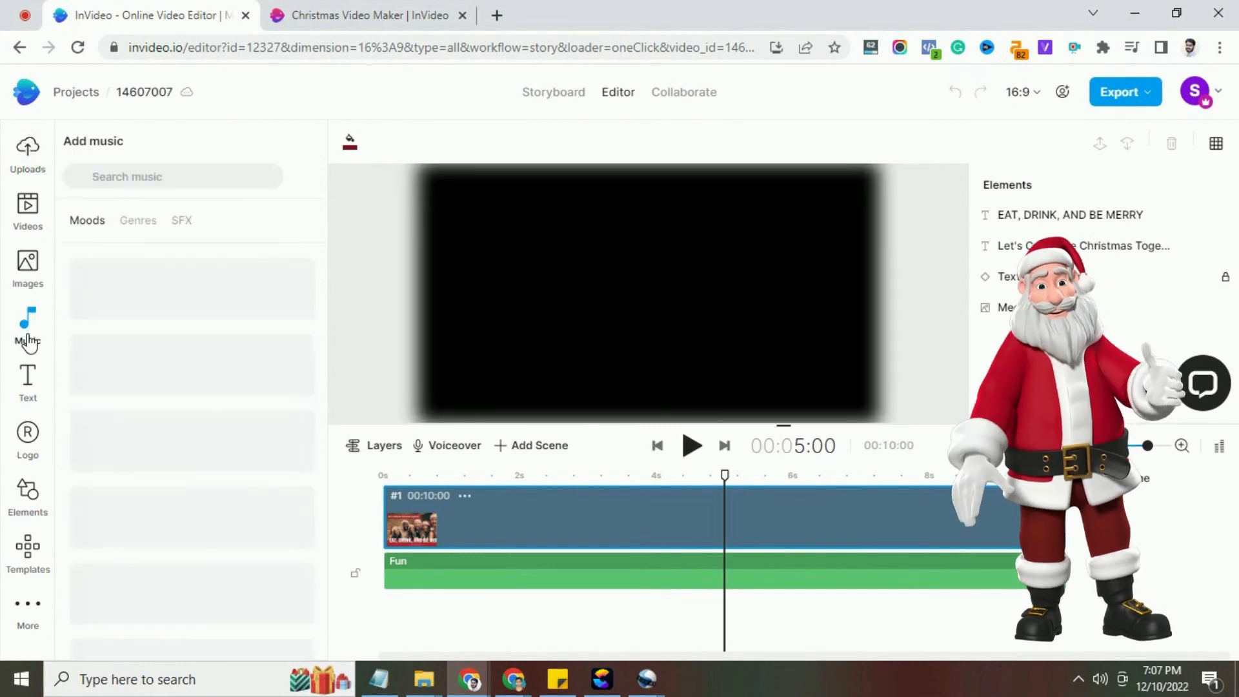
click(27, 324)
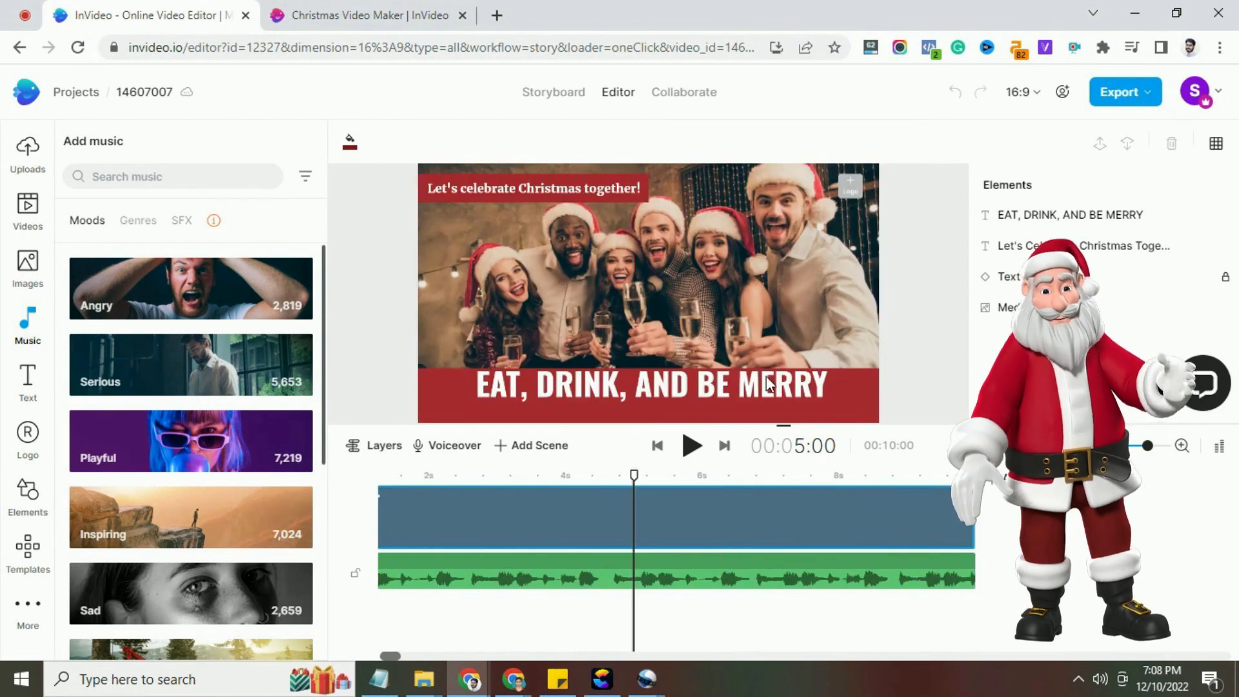
- Select the 'EAT, DRINK, AND BE MERRY' caption in the editor
click(649, 386)
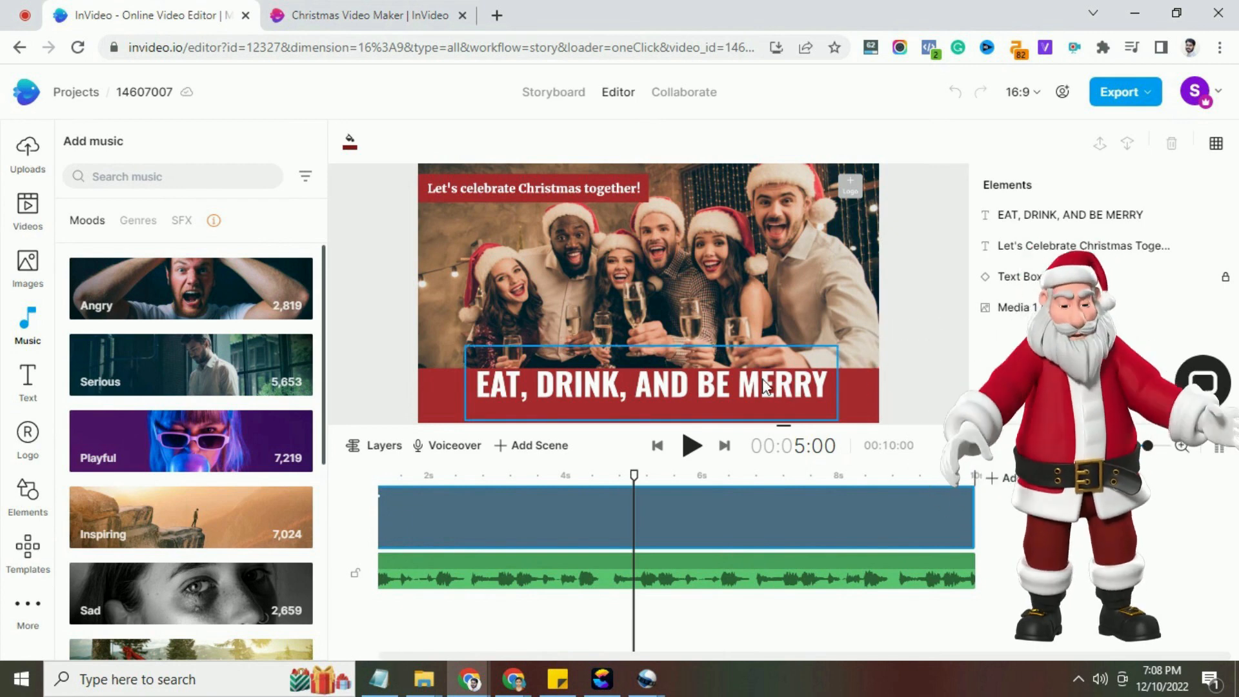
click(651, 386)
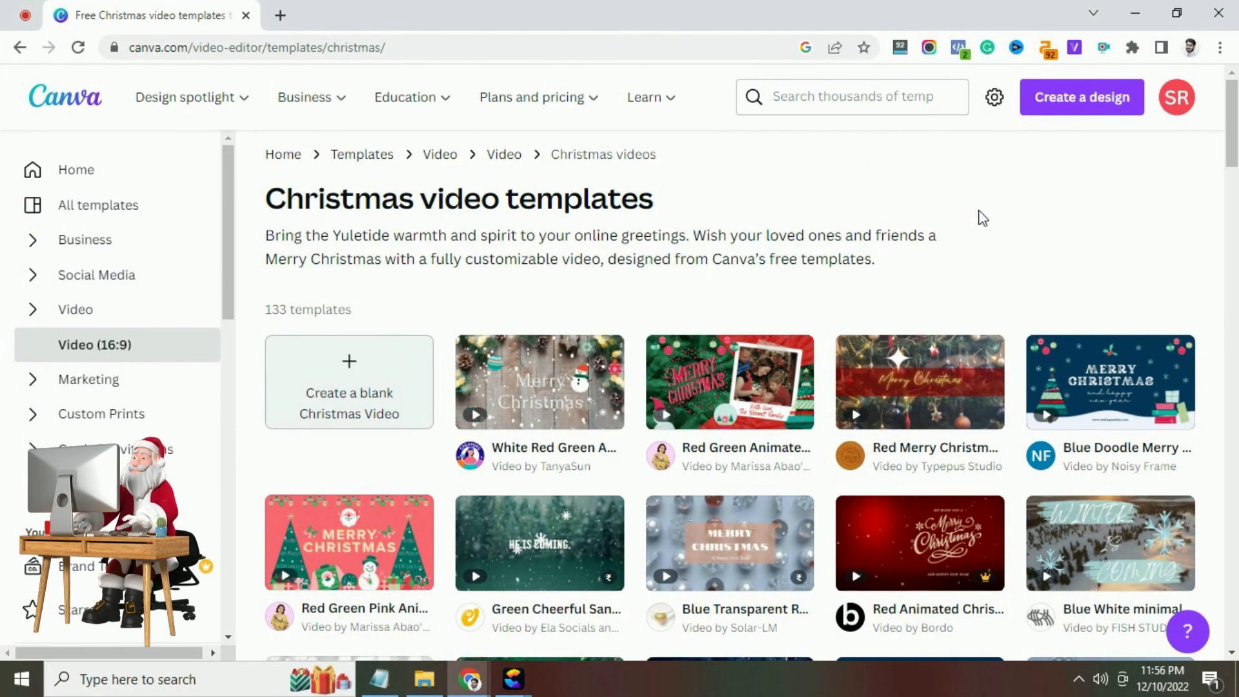
- Browse Canva's Christmas video gallery and preview the White Red Green Animated snowman greeting template
triple_click(458, 199)
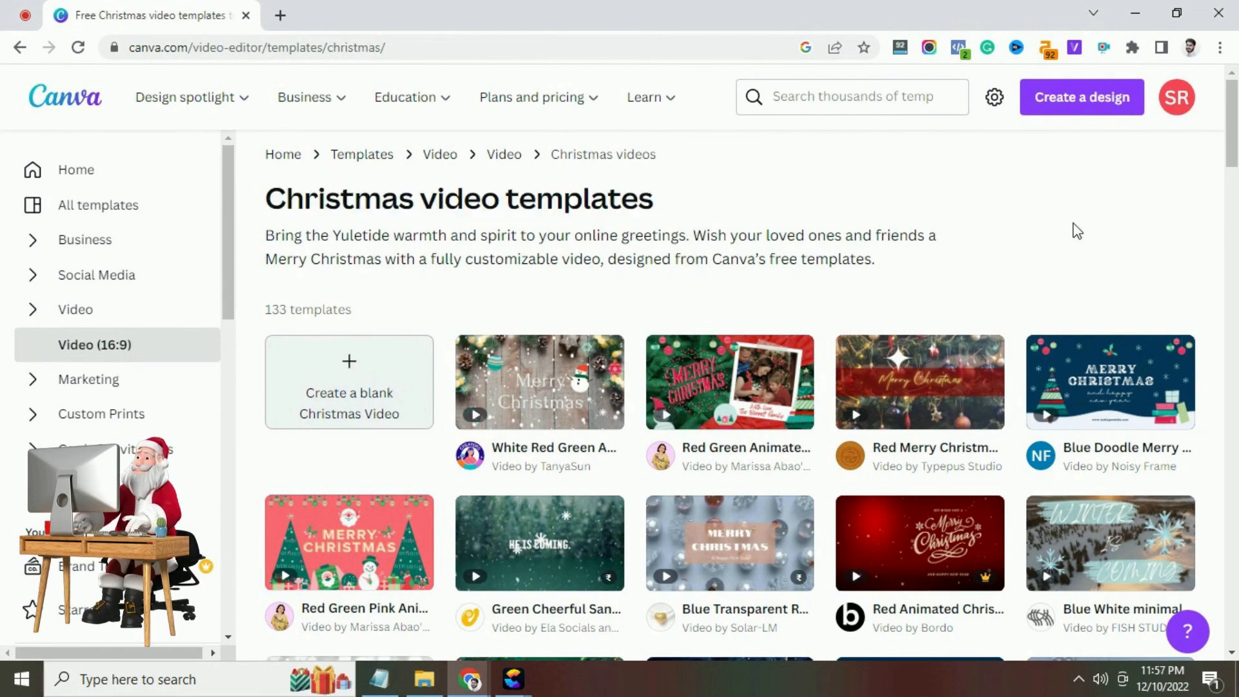
scroll(down, 3)
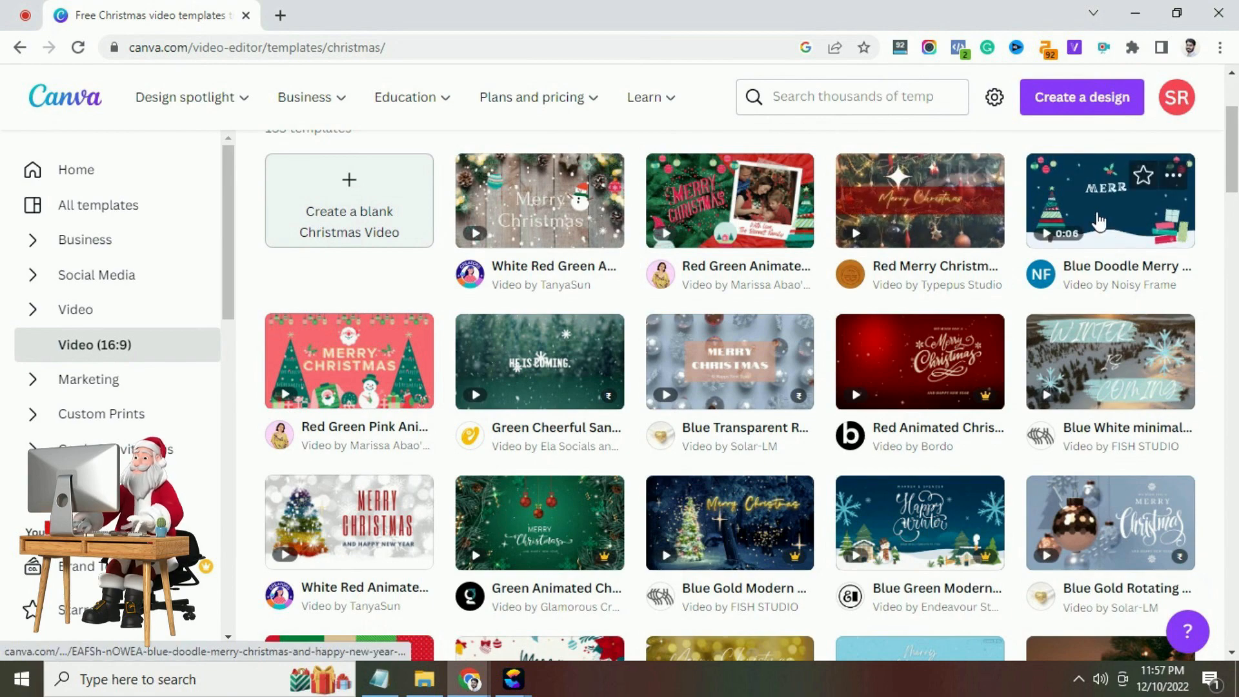
scroll(down, 3)
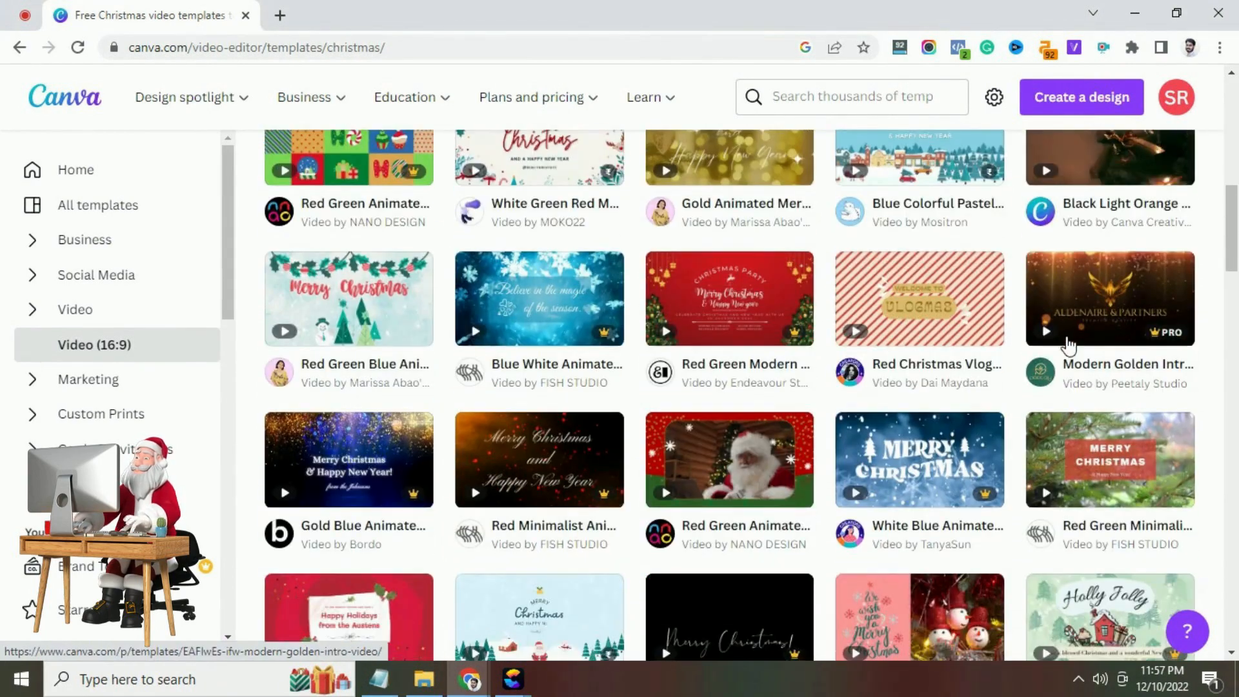
scroll(down, 3)
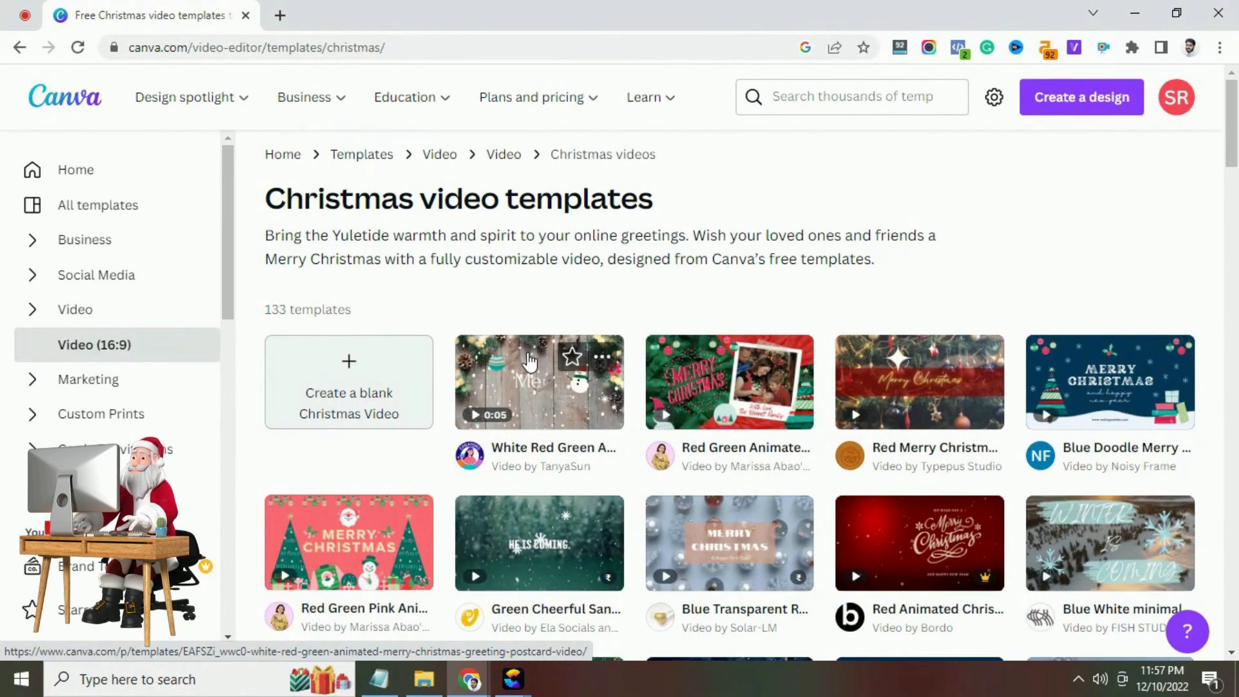
click(540, 382)
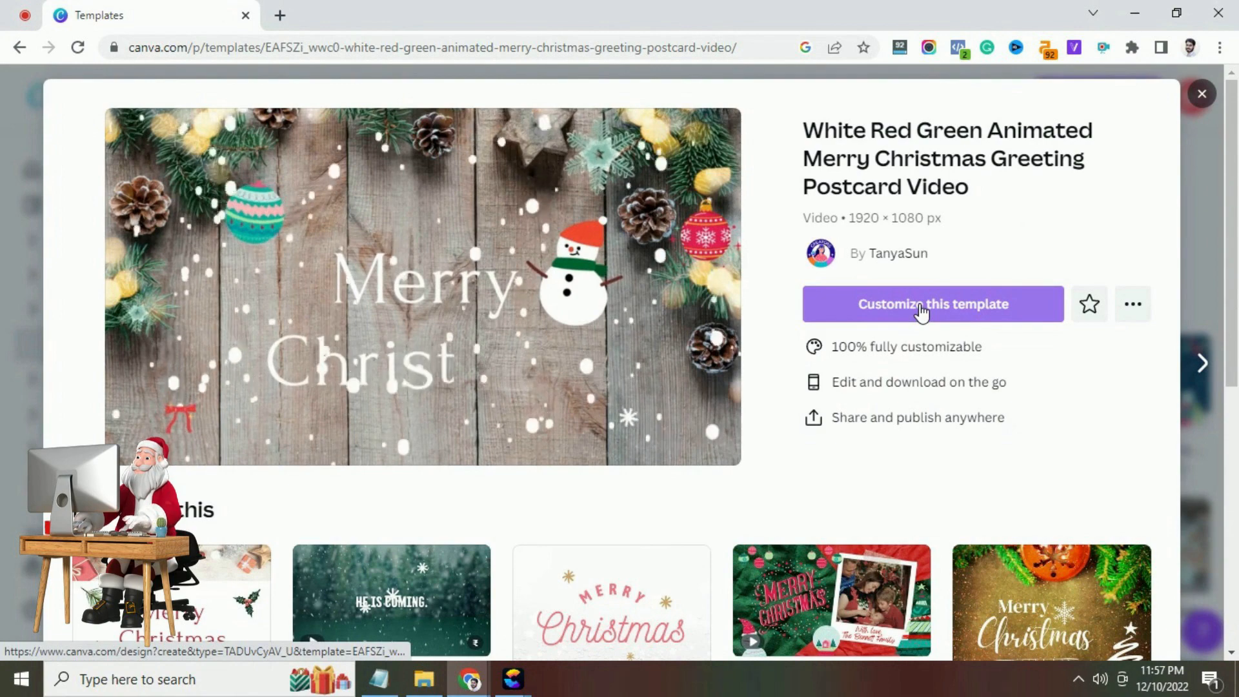
- Customize the Merry Christmas greeting postcard template and select its snowman graphic
click(932, 303)
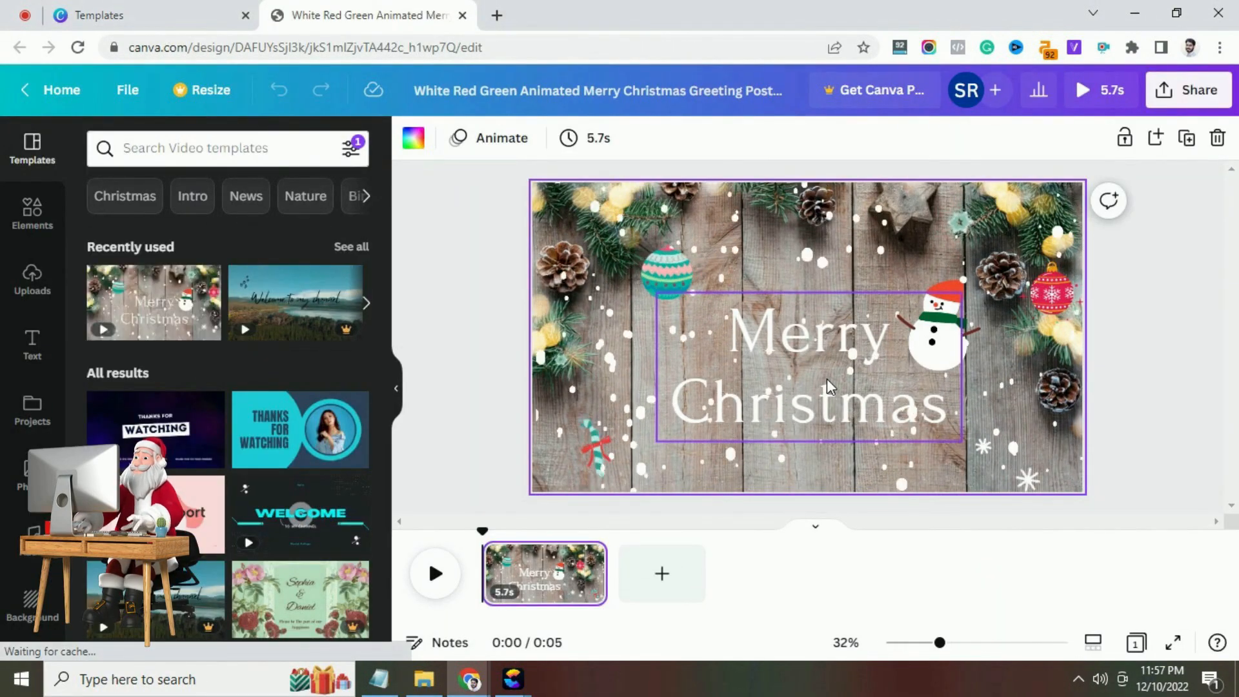
click(666, 261)
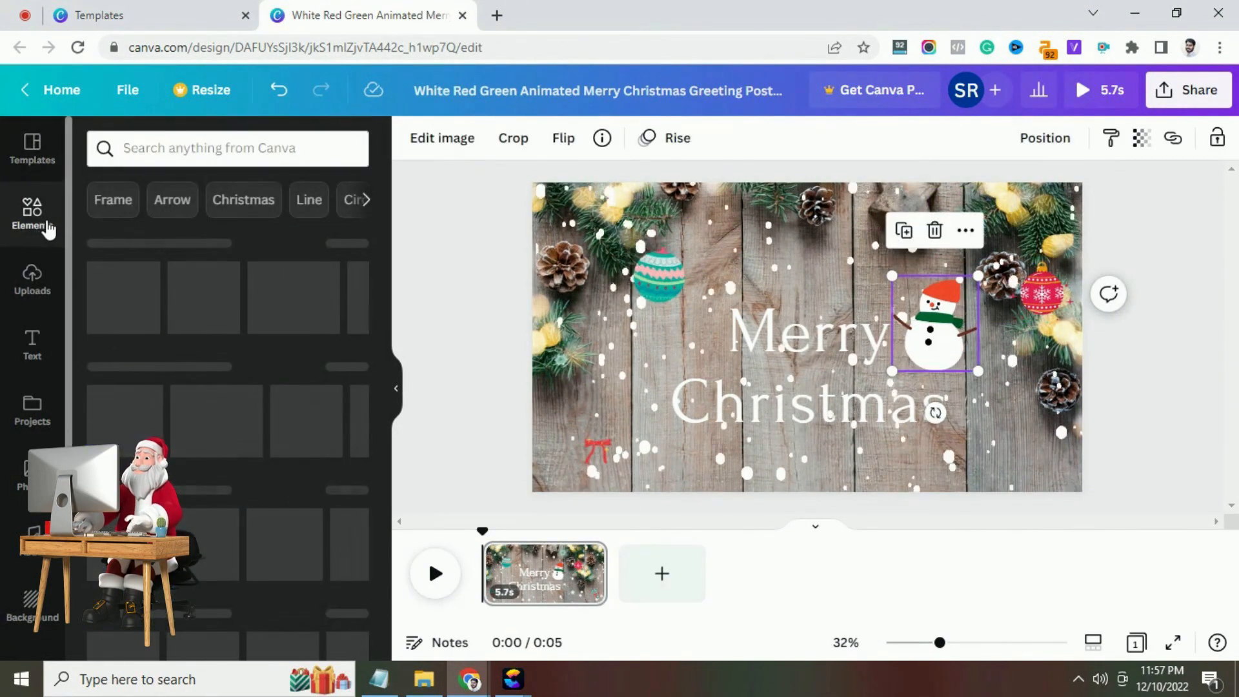
- Browse Elements graphics for the design, then bring up its sharing options
click(31, 212)
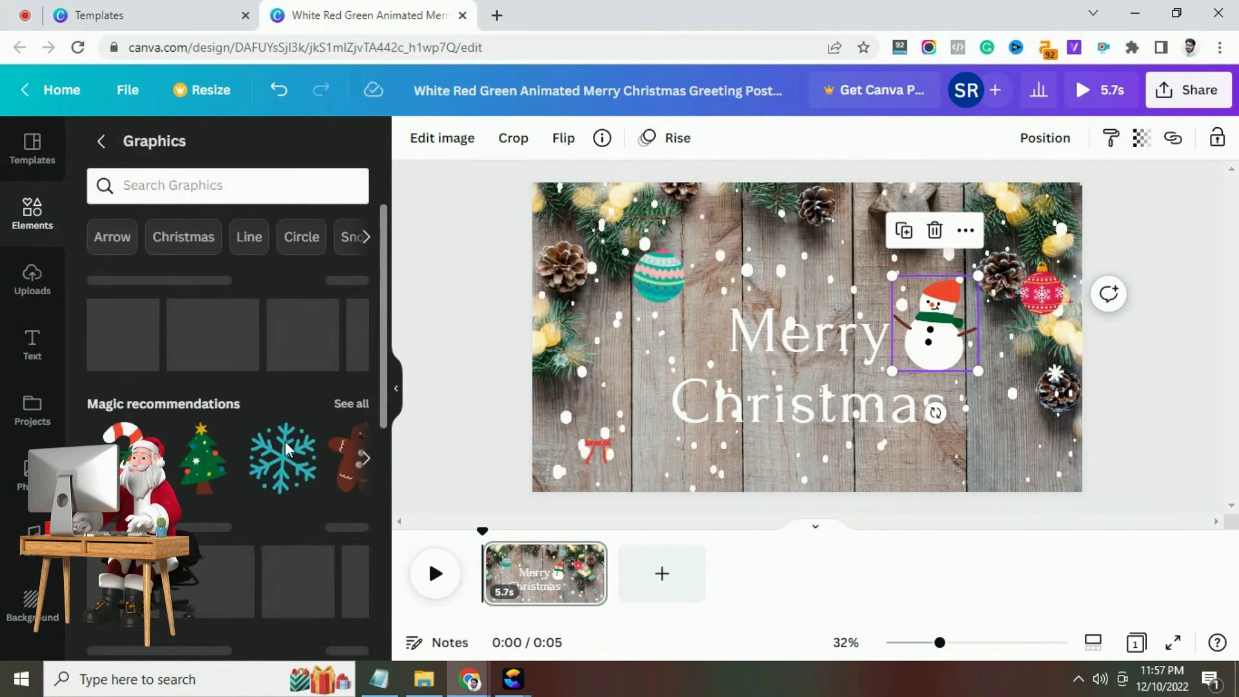
scroll(down, 3)
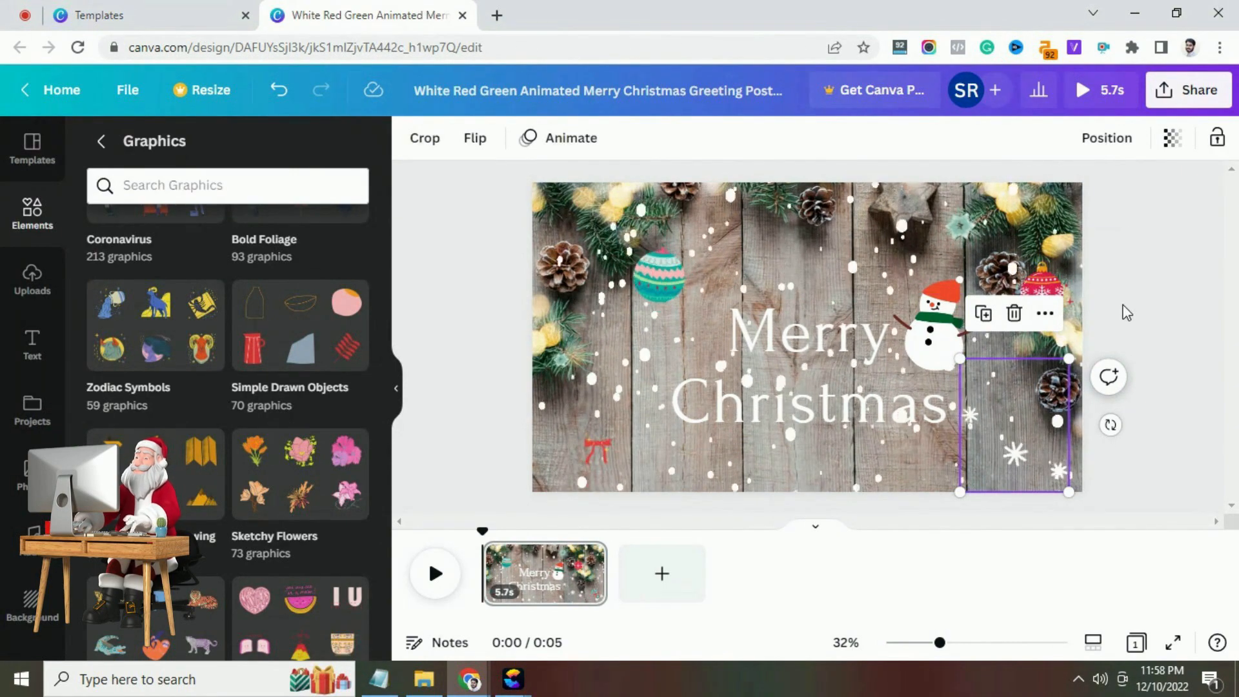
click(1188, 90)
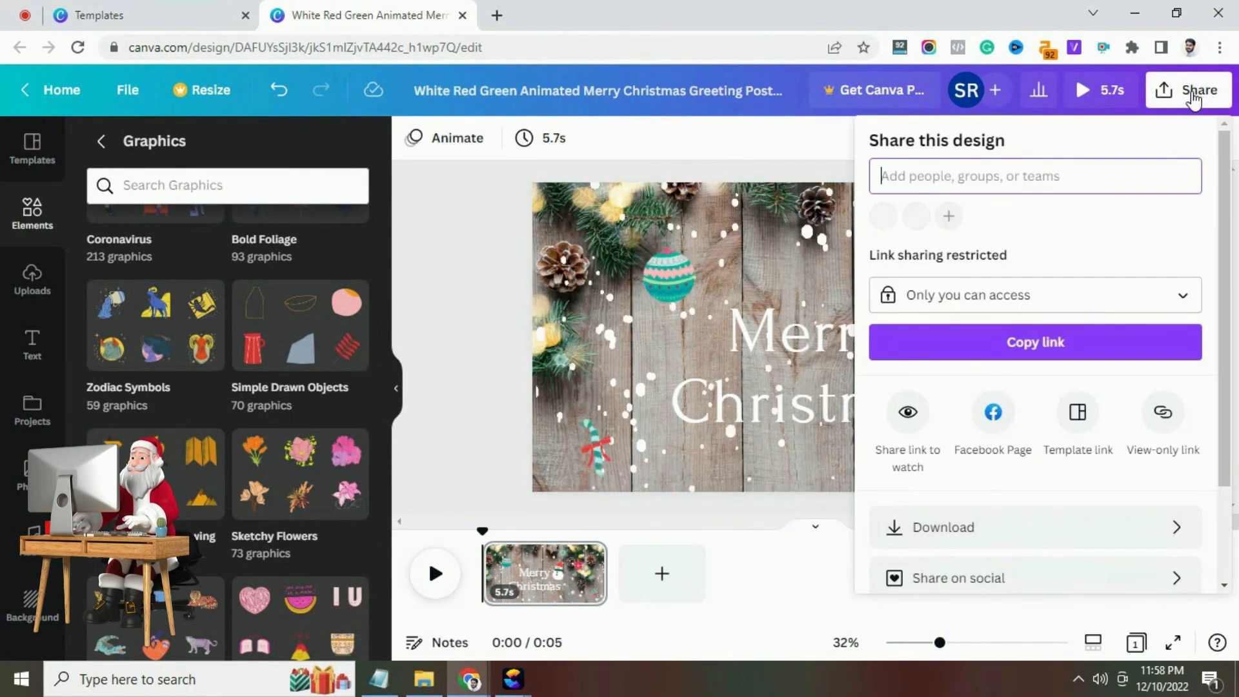